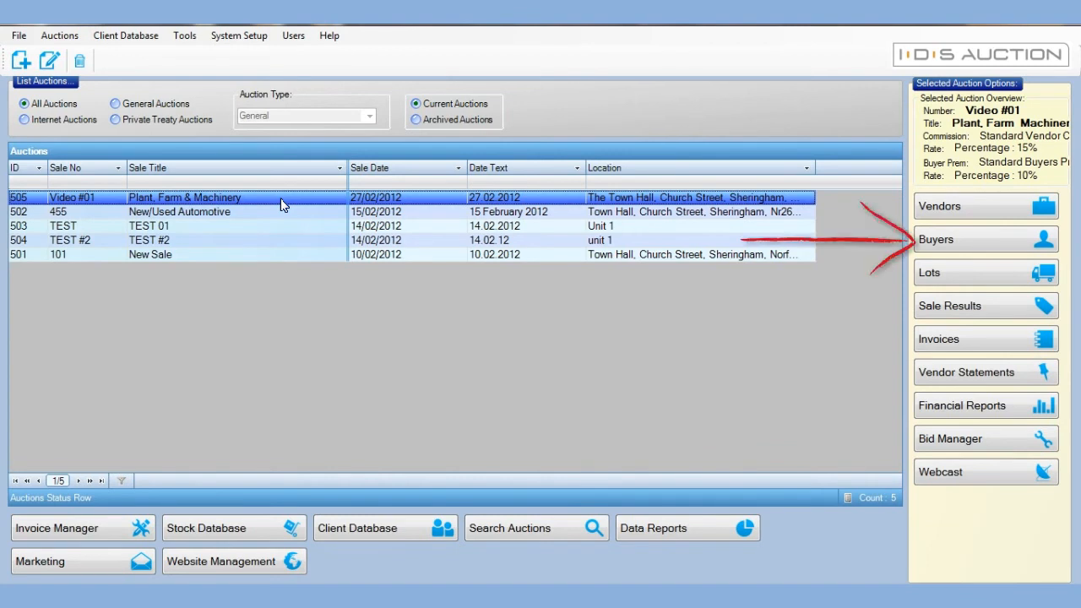
- Show the buyers list for the Video #01 Plant, Farm & Machinery auction
left_click(984, 239)
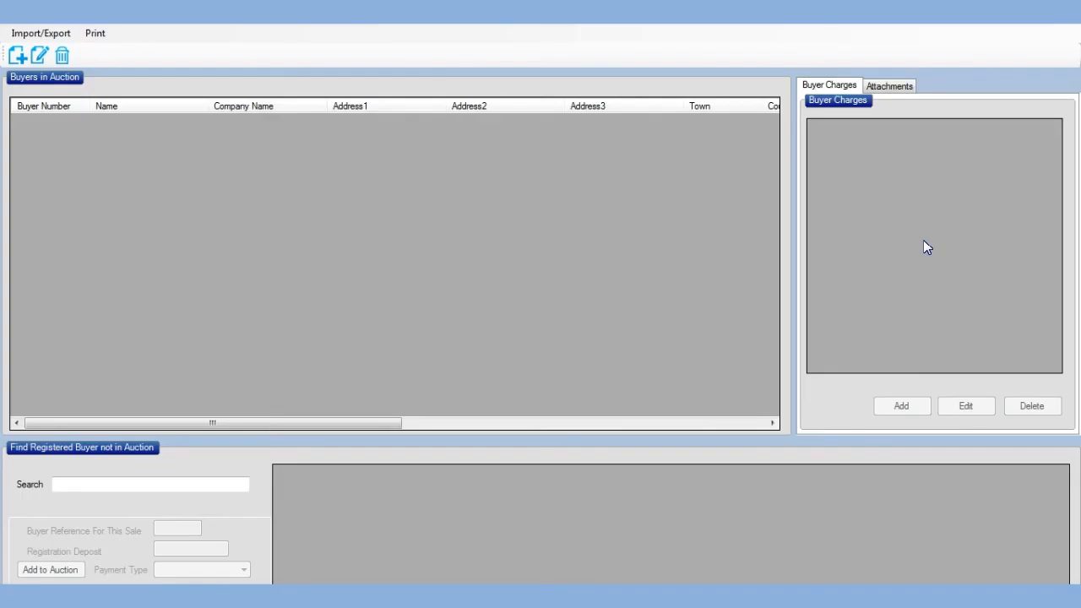
left_click(150, 483)
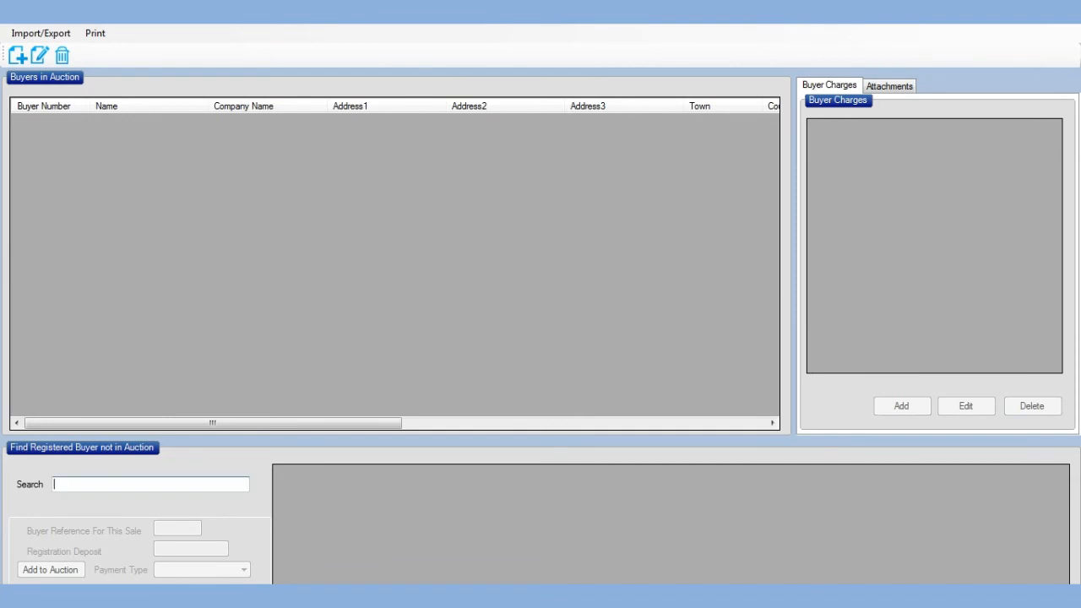
type("IDSAuction")
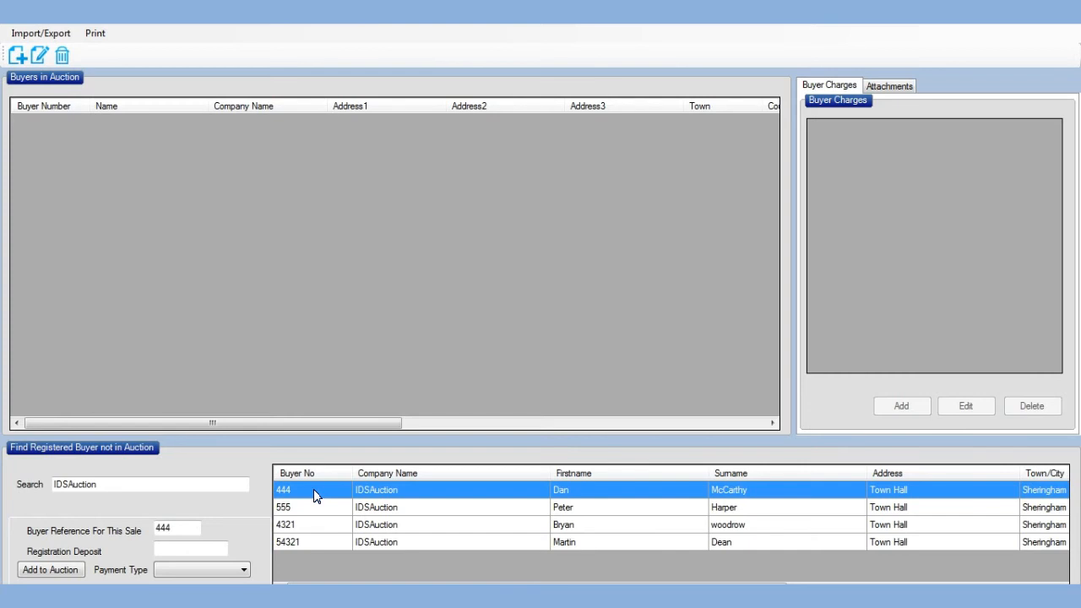
type("50")
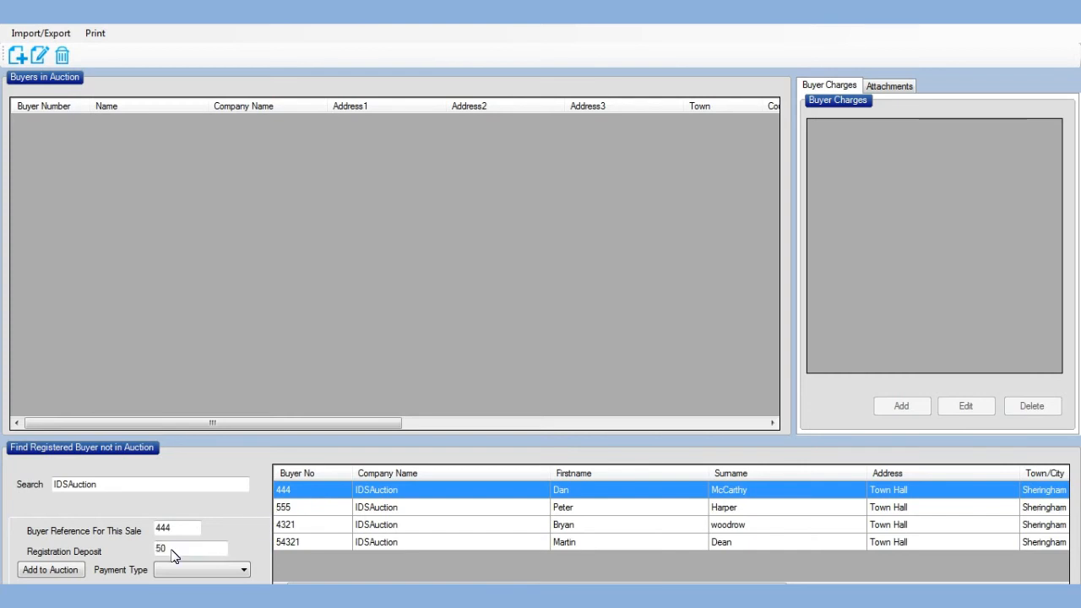
left_click(50, 569)
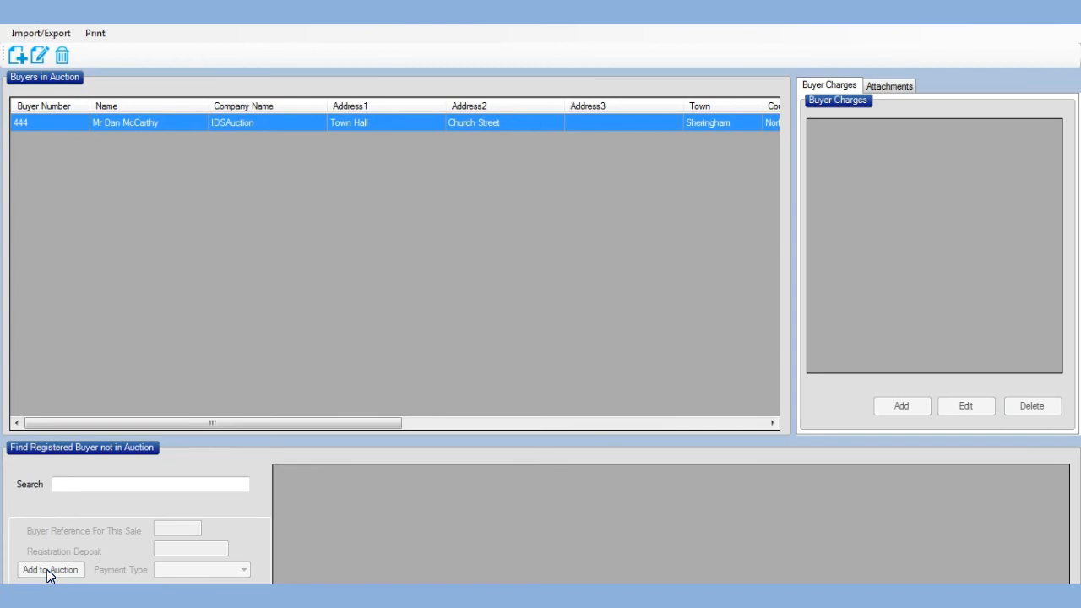
mouse_move(18, 55)
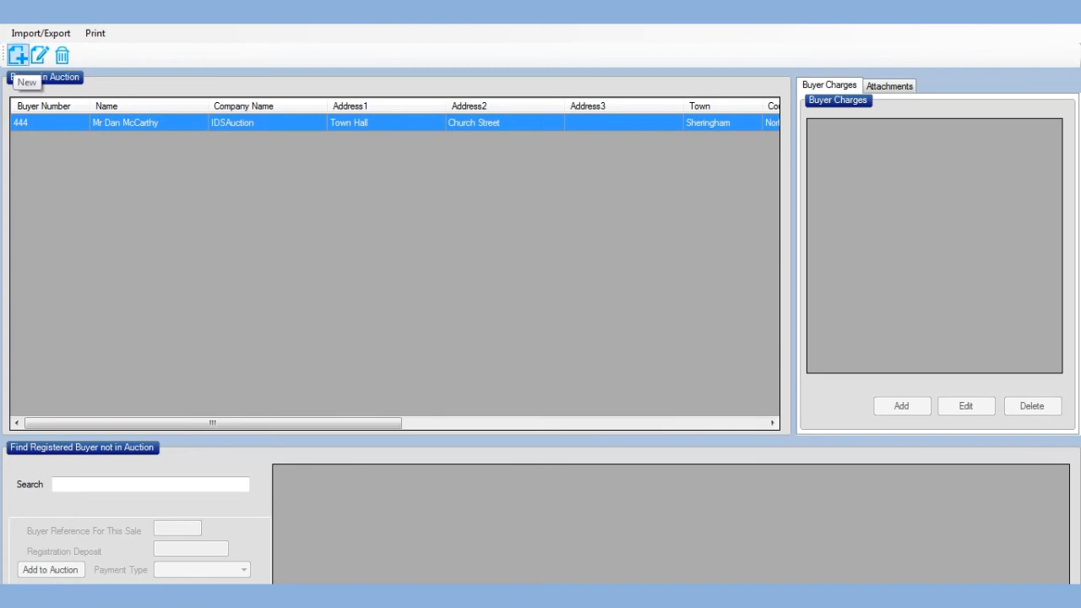
- Open a new buyer details record for buyer 6987, then return to the auctions list
left_click(17, 54)
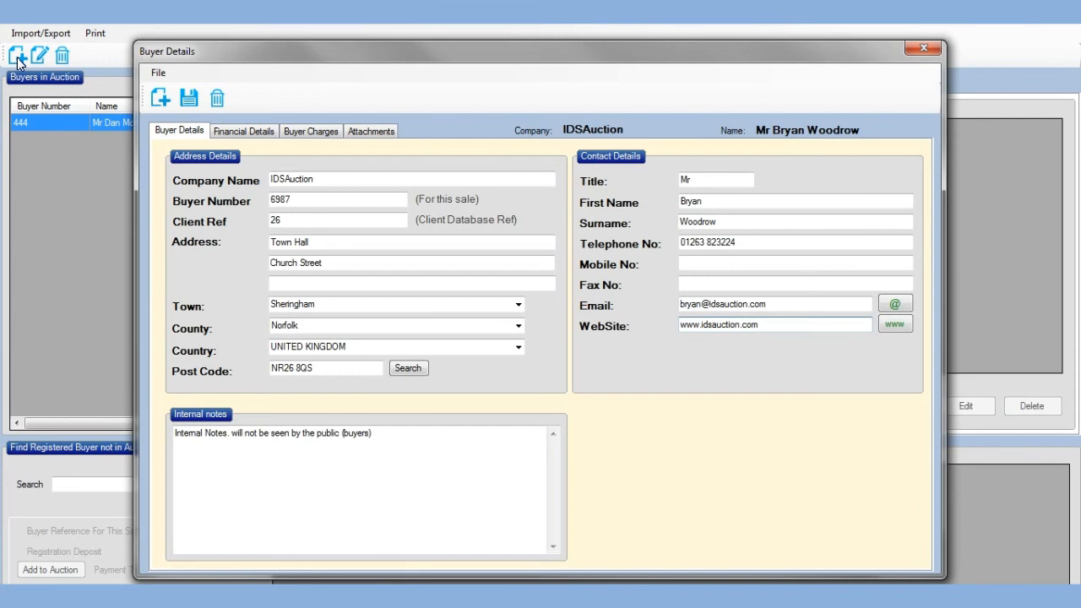
mouse_move(145, 97)
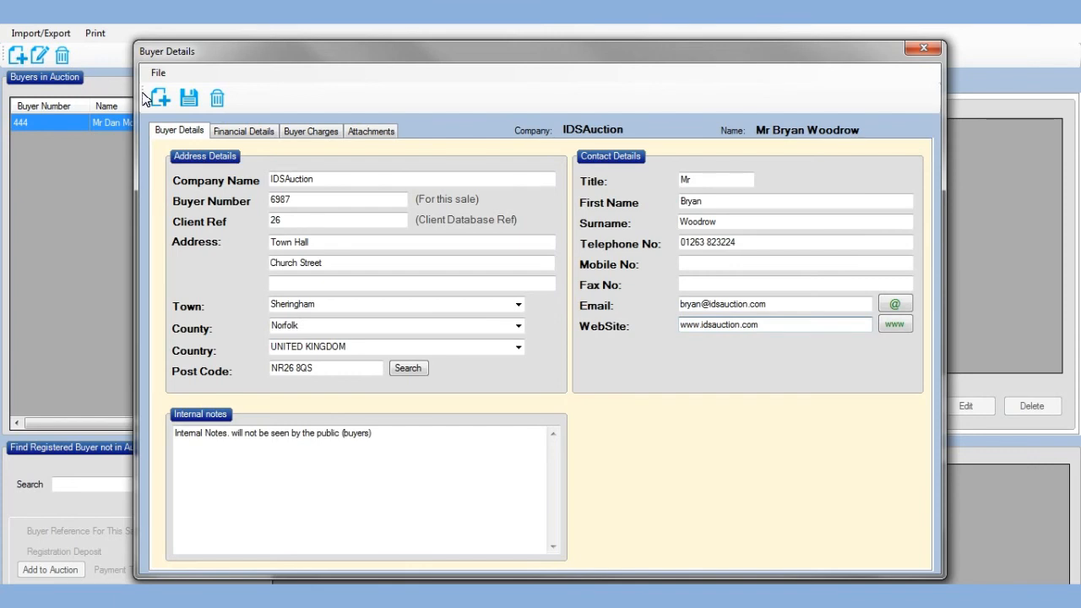
left_click(922, 47)
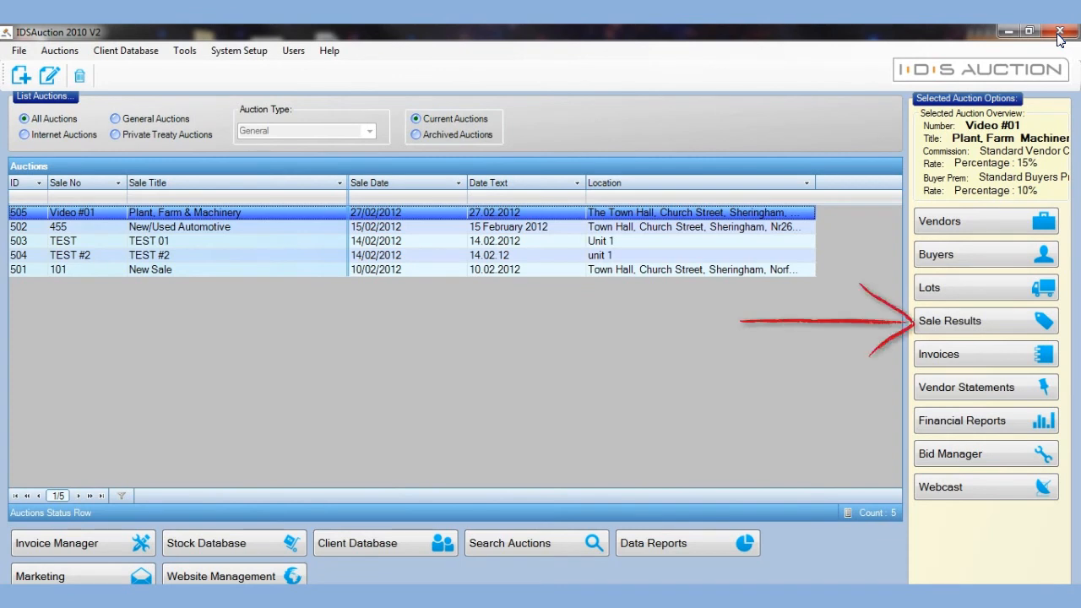
- Enter sale results: lots 1–2 to buyer 444 at £200, lot 3 to 6987 at £300
left_click(985, 320)
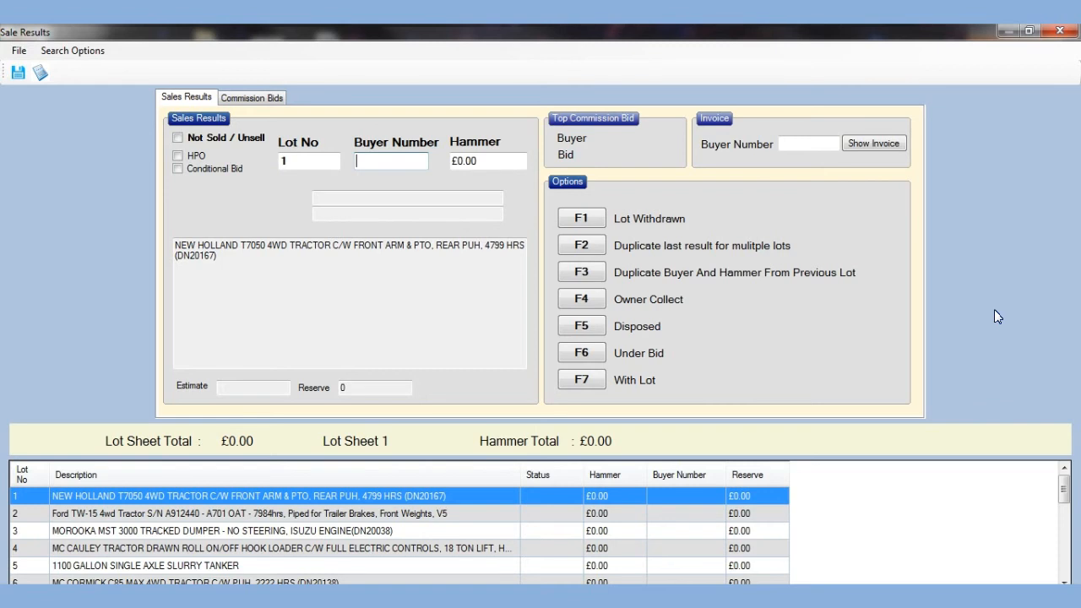
type("444")
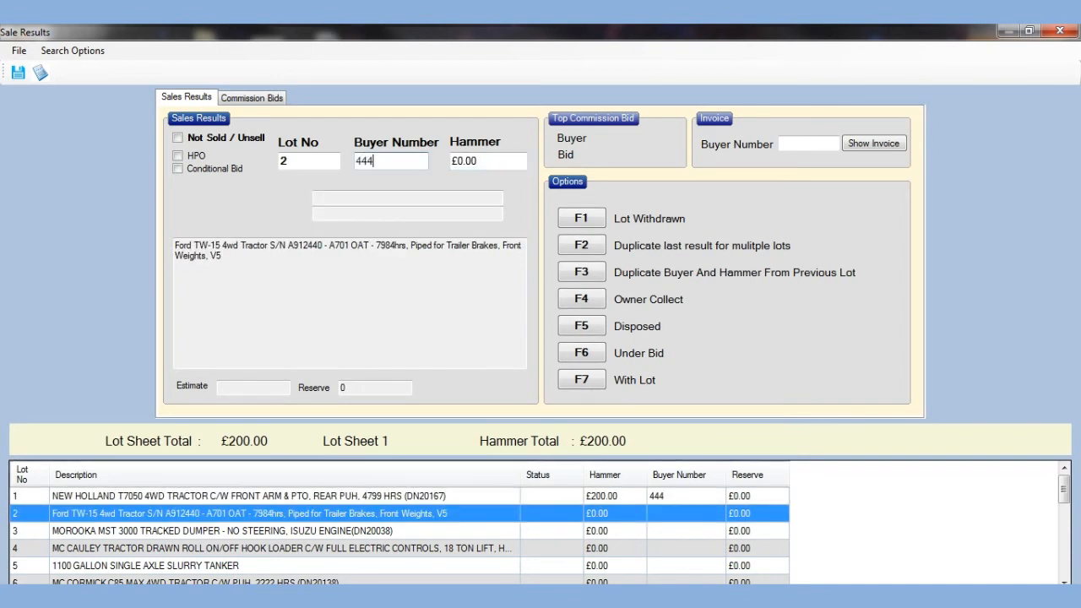
type("200")
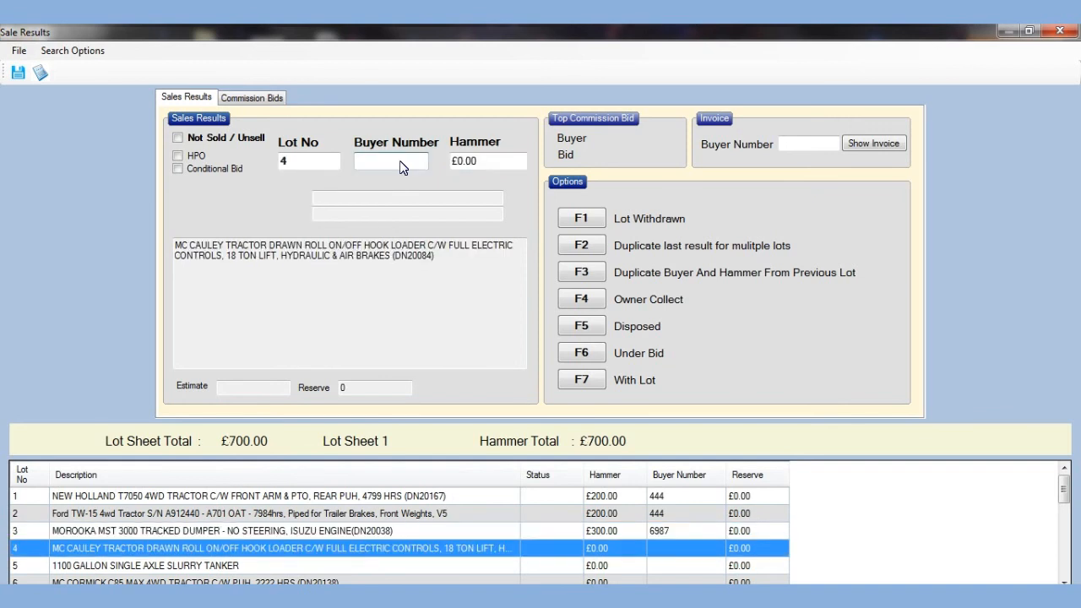
mouse_move(949, 65)
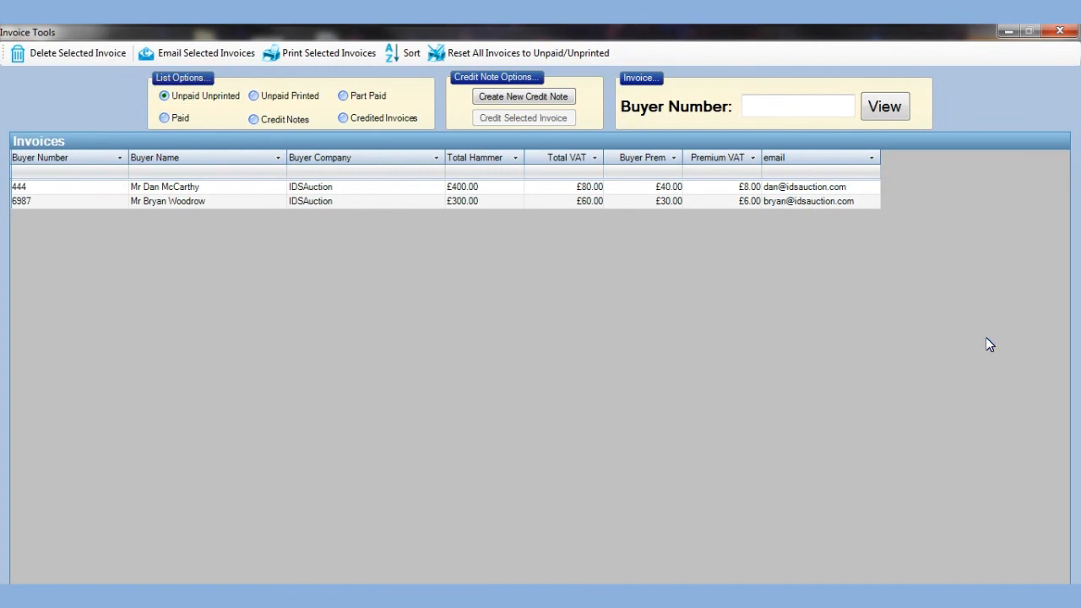
mouse_move(629, 271)
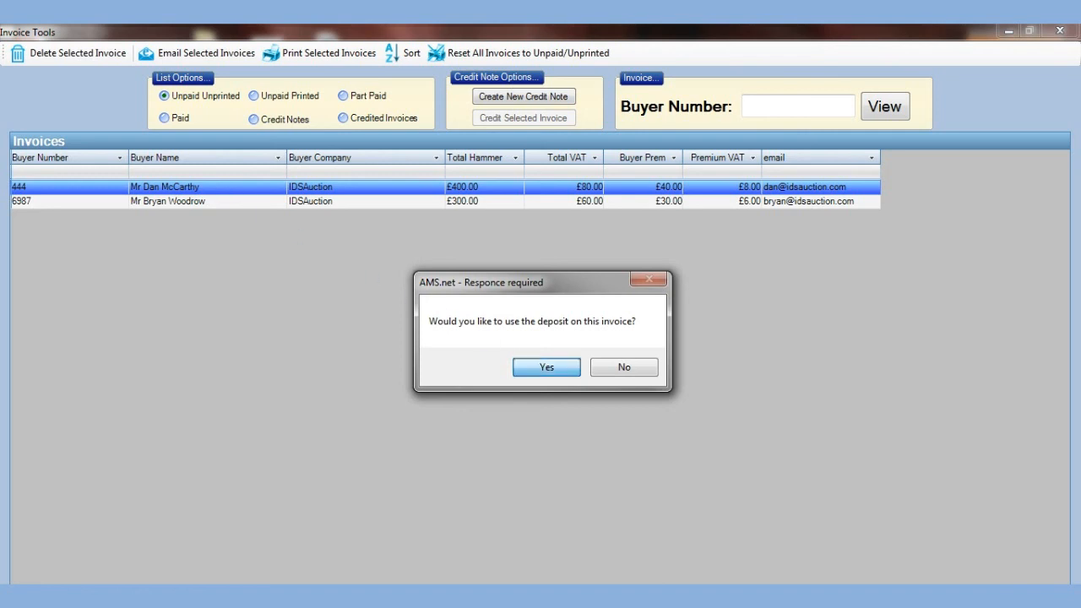
- Use the £50 deposit and save a £478 cash payment on invoice 100000/Video #01
left_click(546, 366)
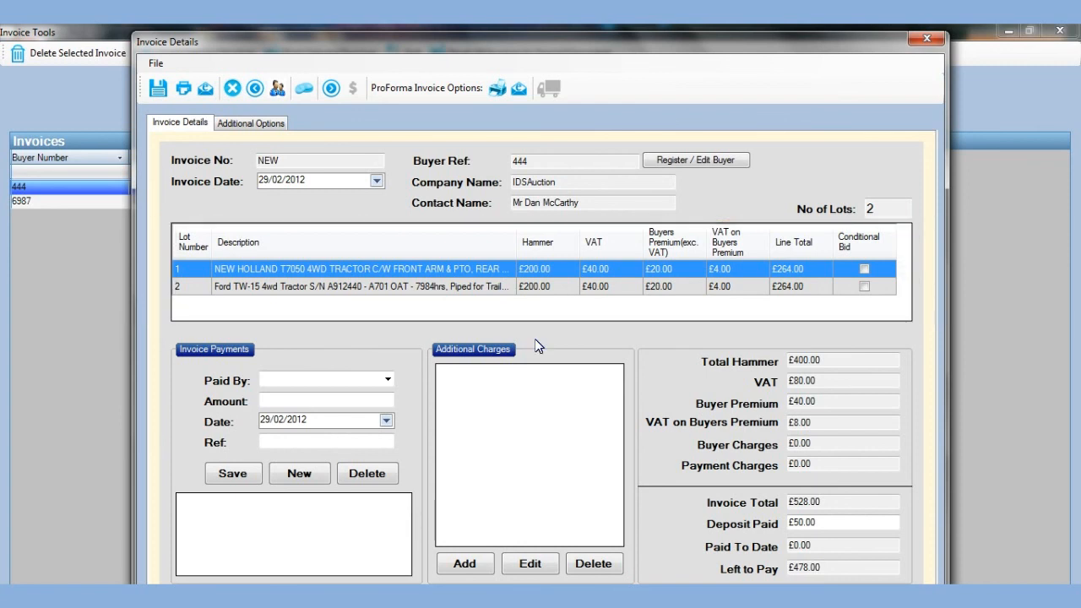
left_click(388, 378)
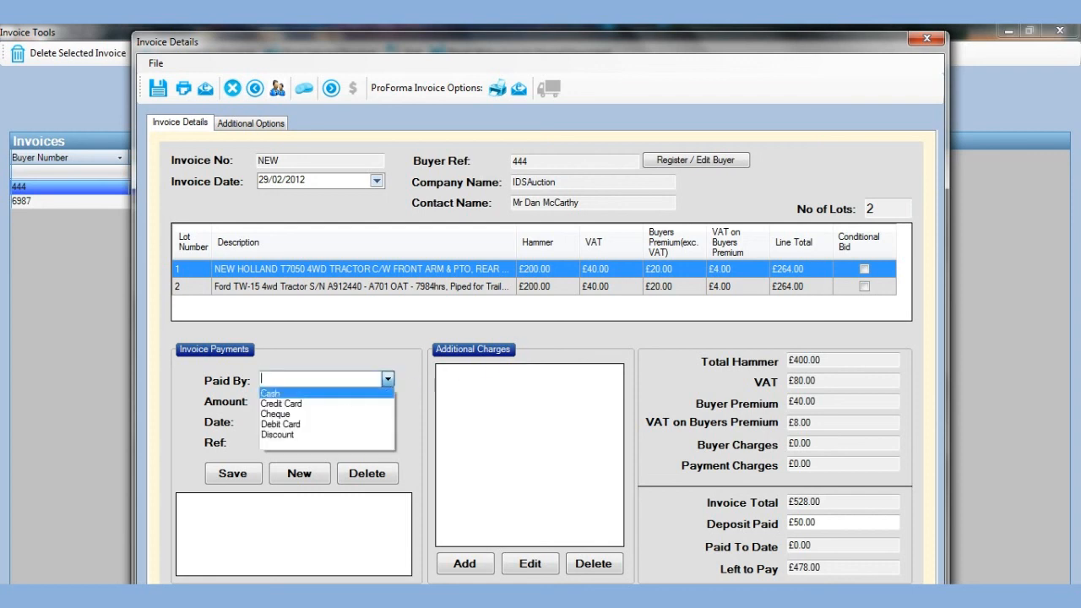
left_click(270, 393)
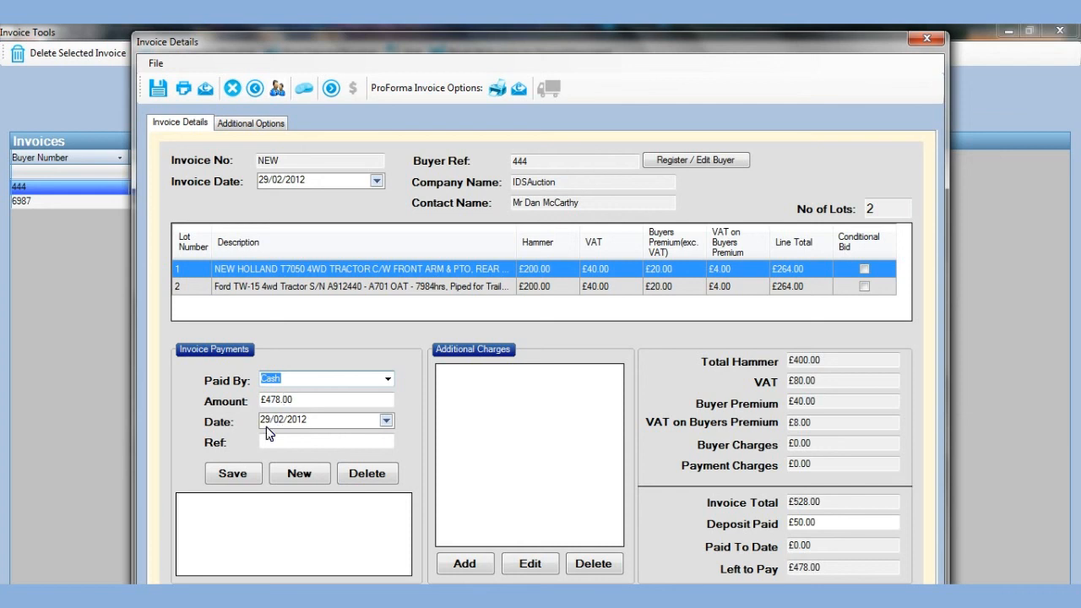
left_click(233, 473)
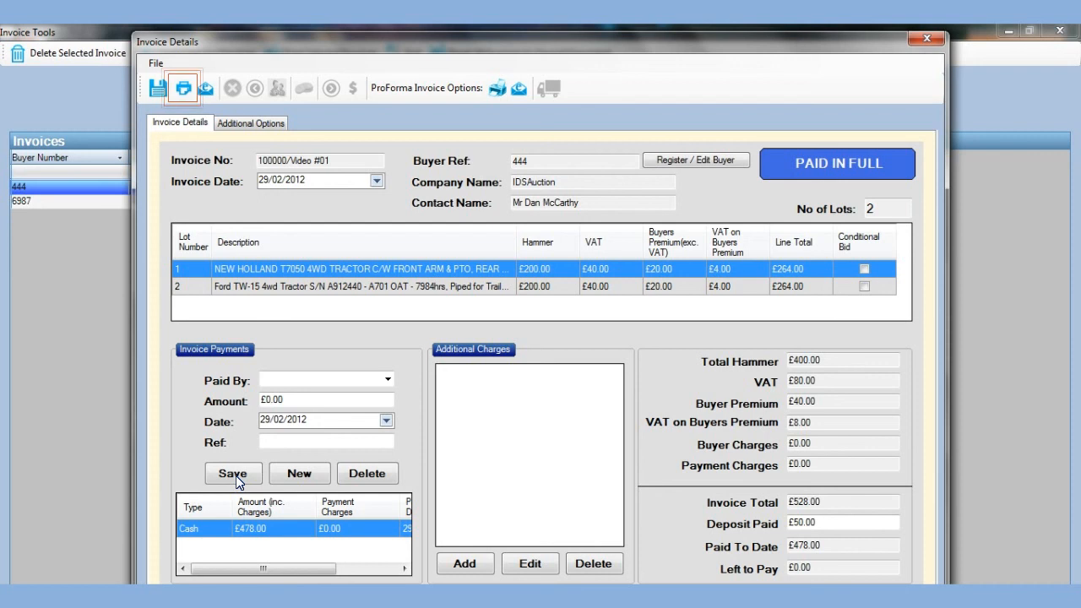
- Preview buyer 444's printed invoice, checking the £478 cash payment and £0.00 balance
left_click(182, 87)
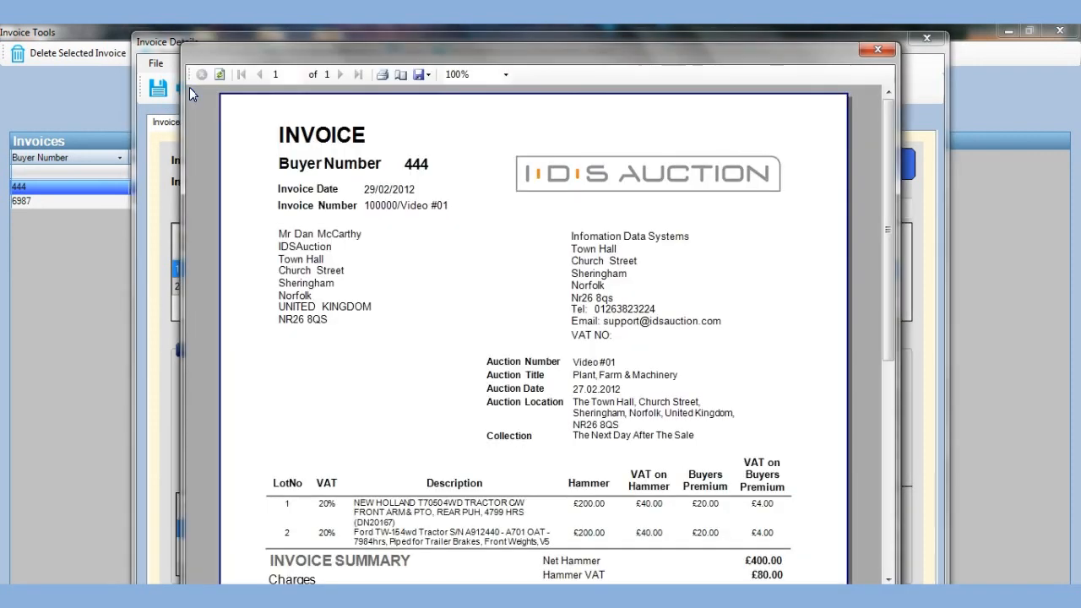
mouse_move(614, 184)
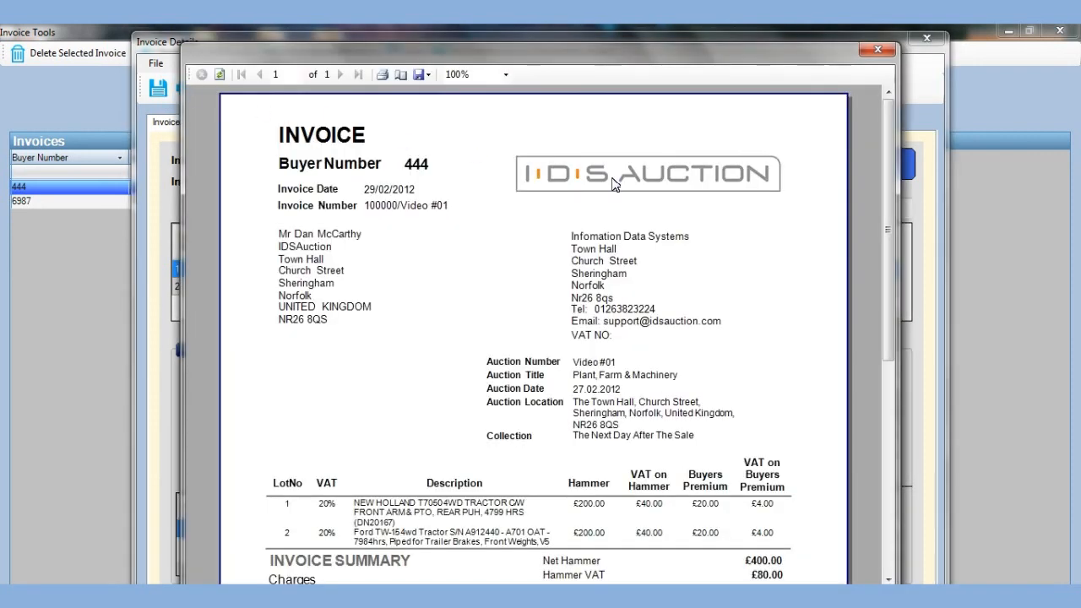
scroll("down", 3)
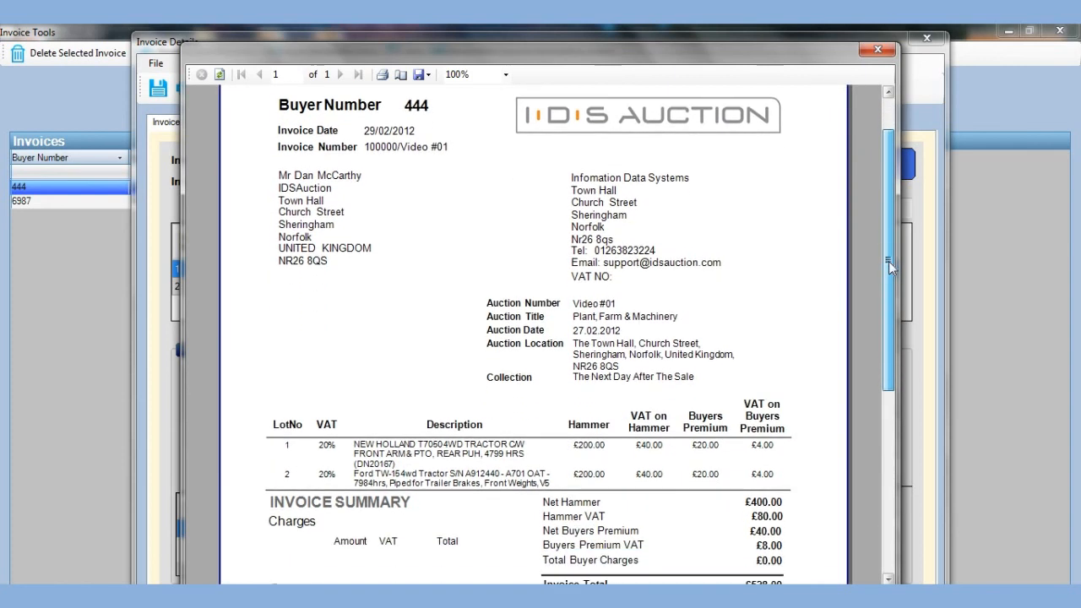
scroll("down", 3)
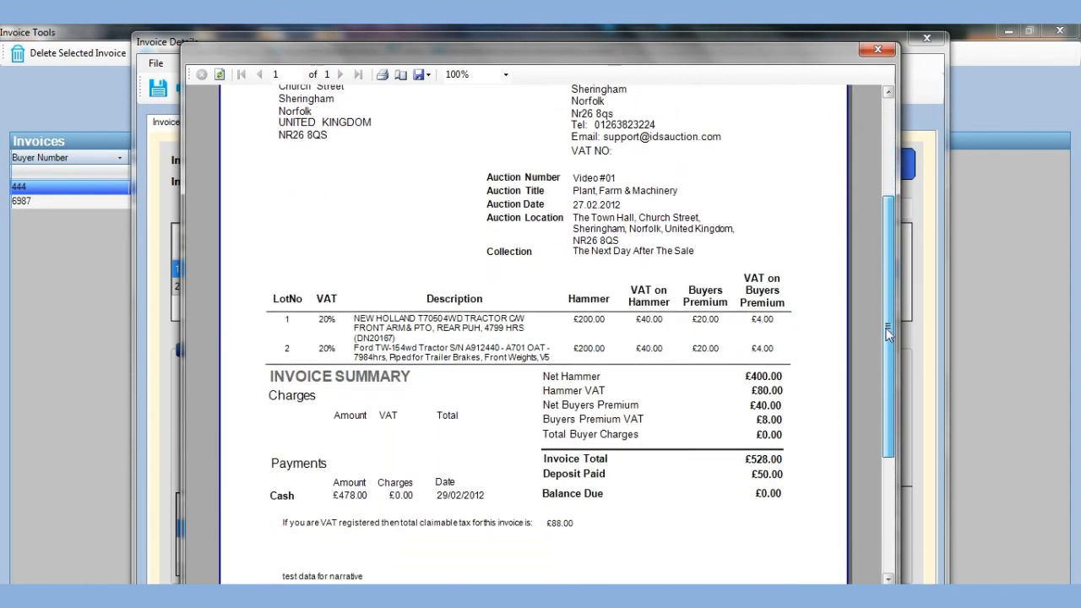